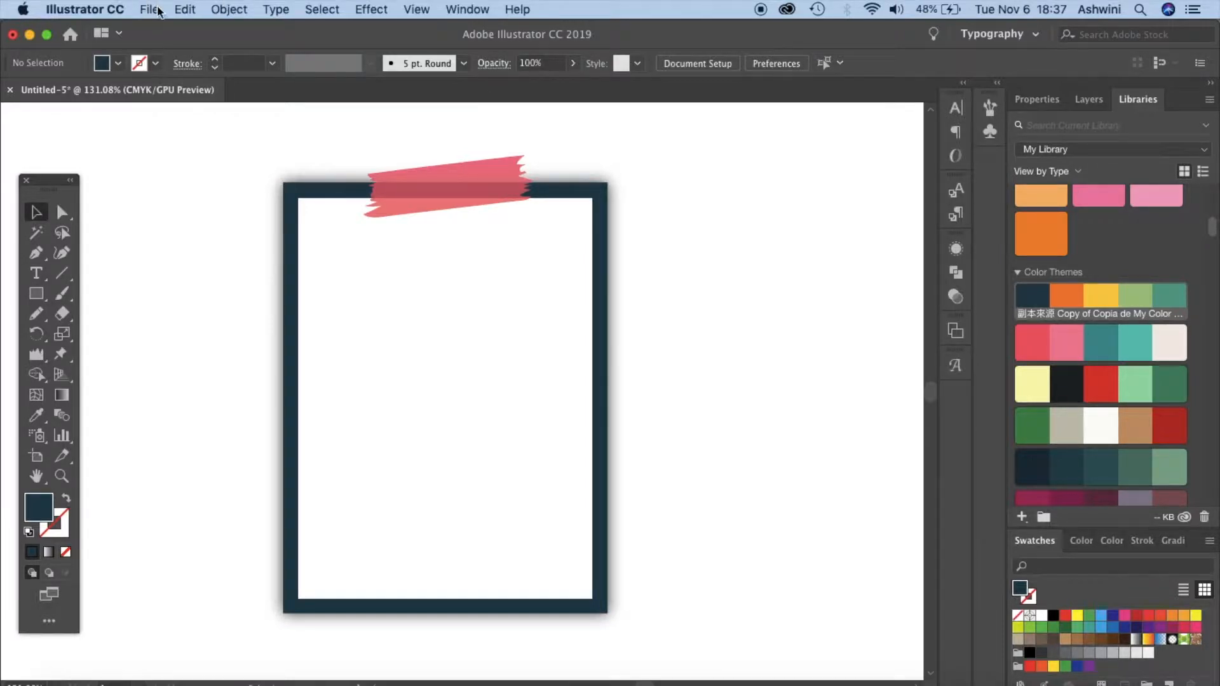
Create a new 5 × 8 inch portrait CMYK document at 300 ppi.
{"action": "left_click", "coordinate": [149, 10]}
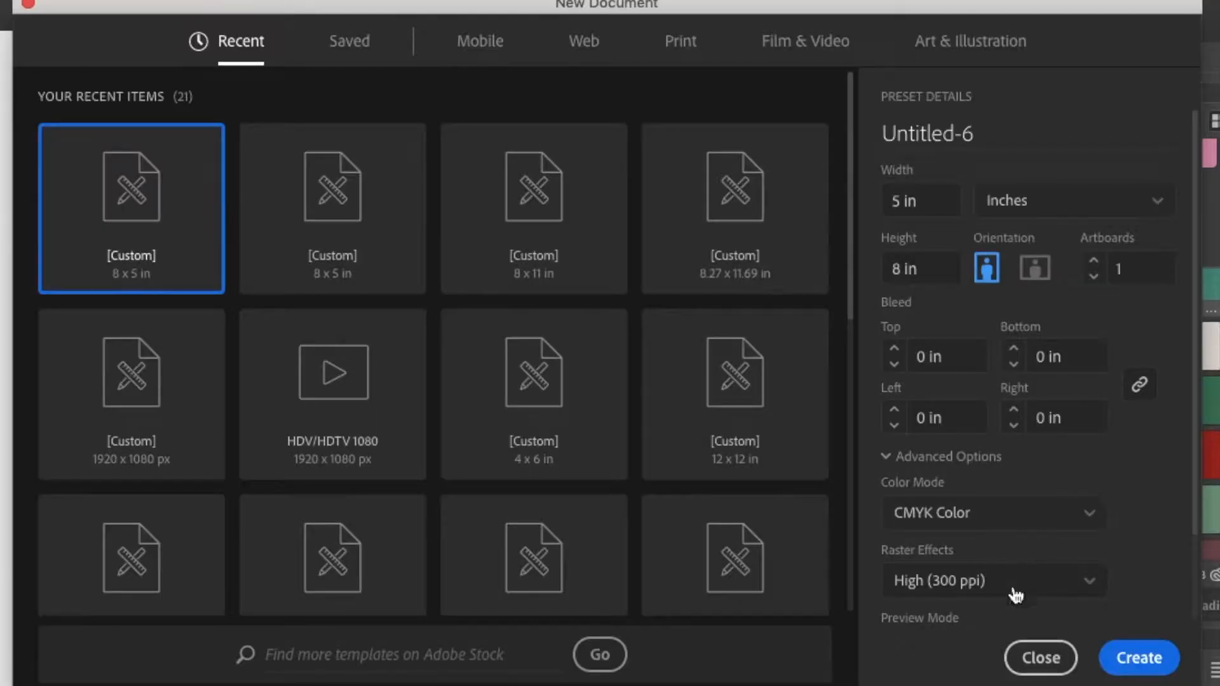
{"action": "left_click", "coordinate": [1137, 658]}
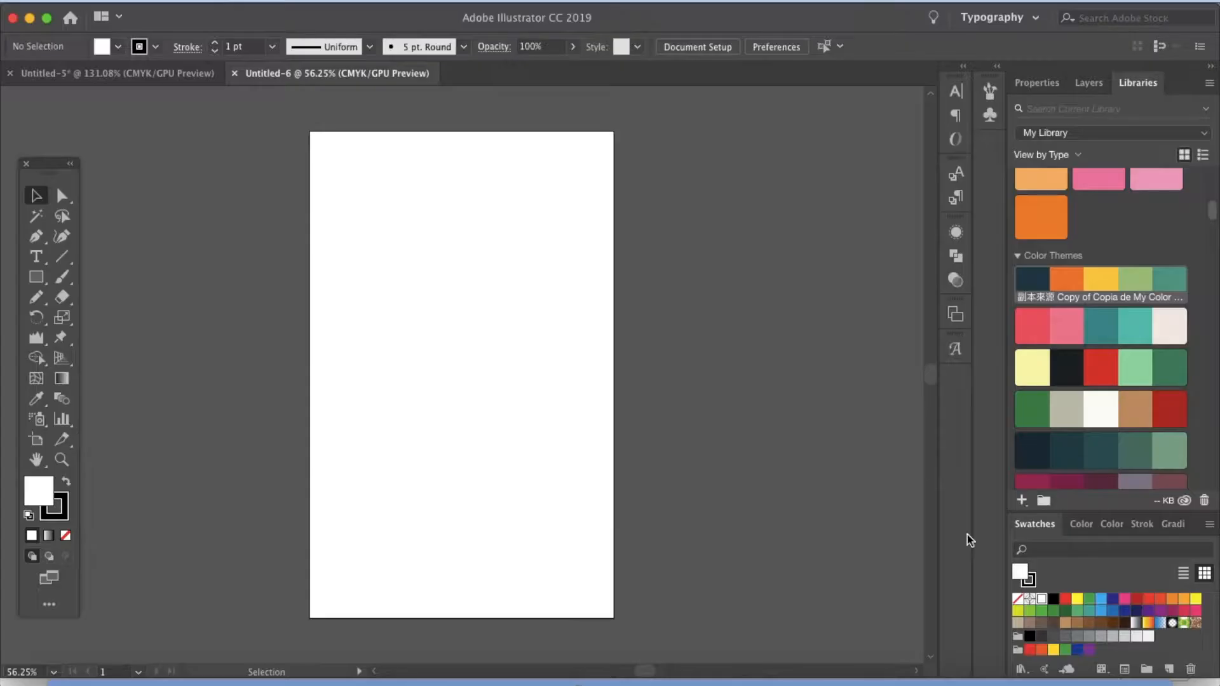
{"action": "mouse_move", "coordinate": [350, 409]}
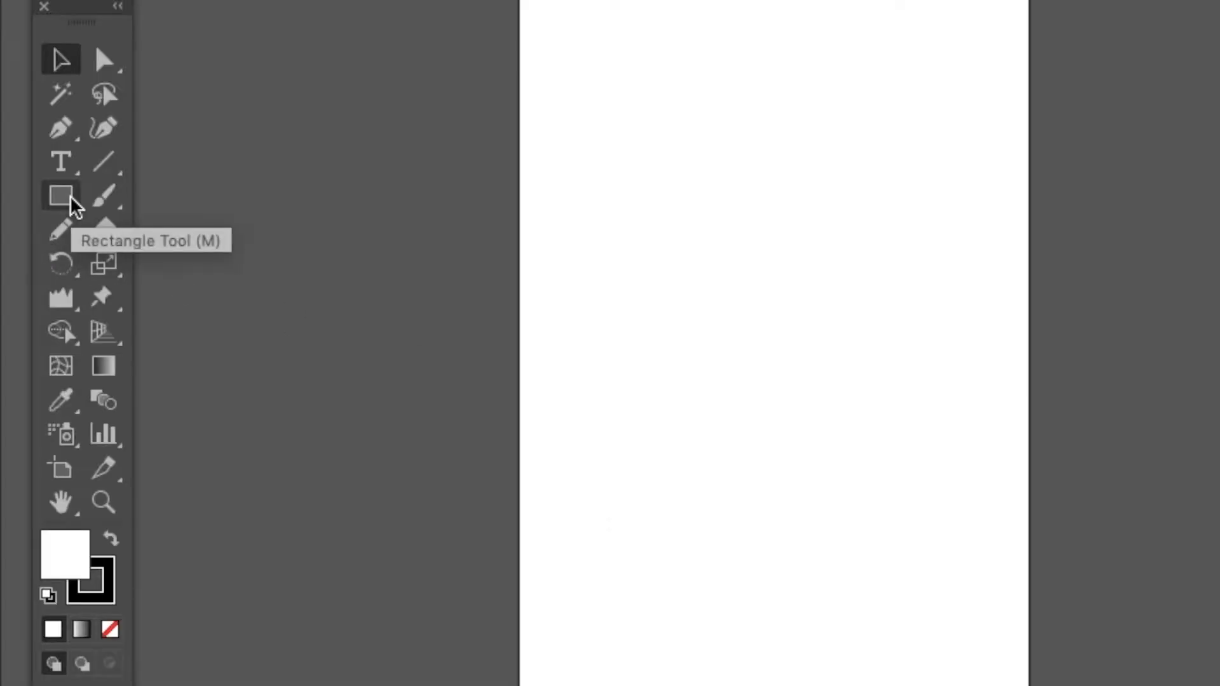
Choose the plain Rectangle Tool to draw the tall navy rectangle.
{"action": "left_click", "coordinate": [61, 195]}
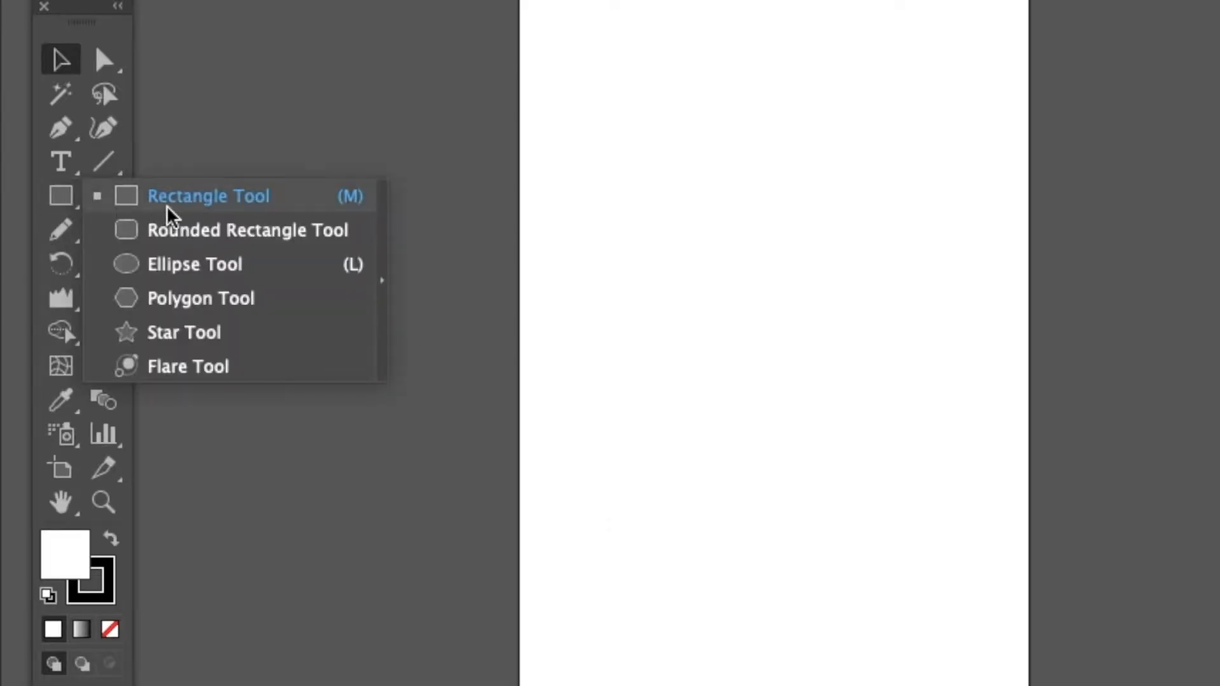
{"action": "left_click", "coordinate": [208, 196]}
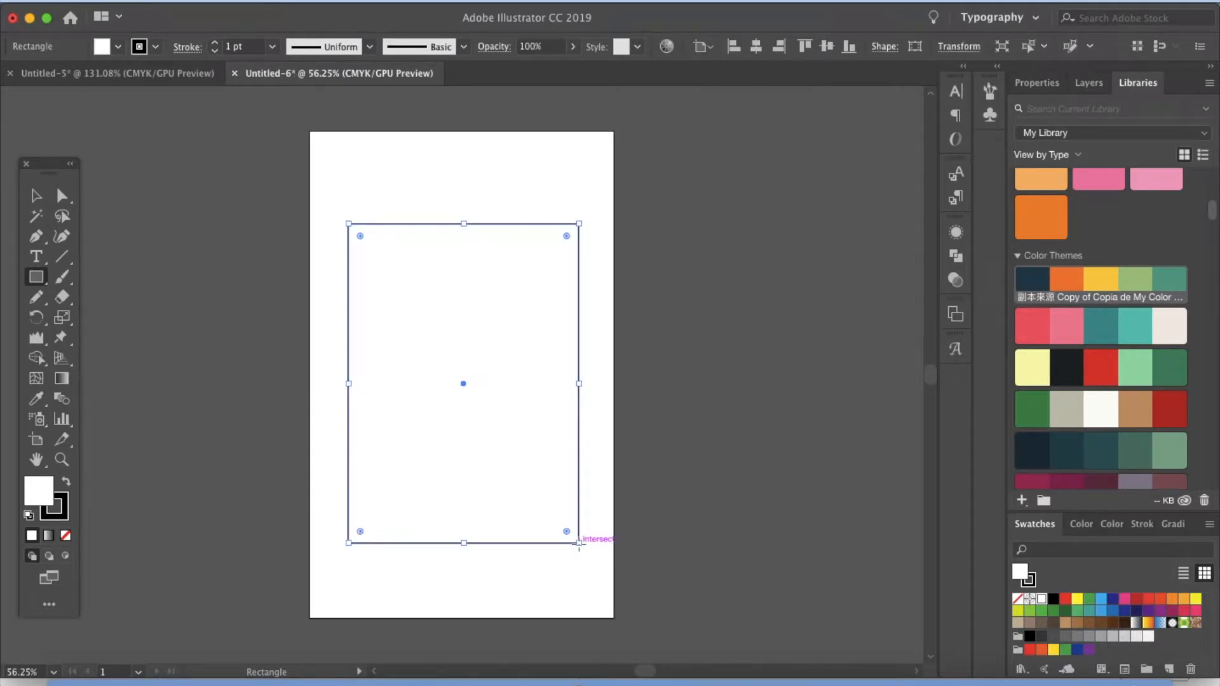
{"action": "mouse_move", "coordinate": [984, 292]}
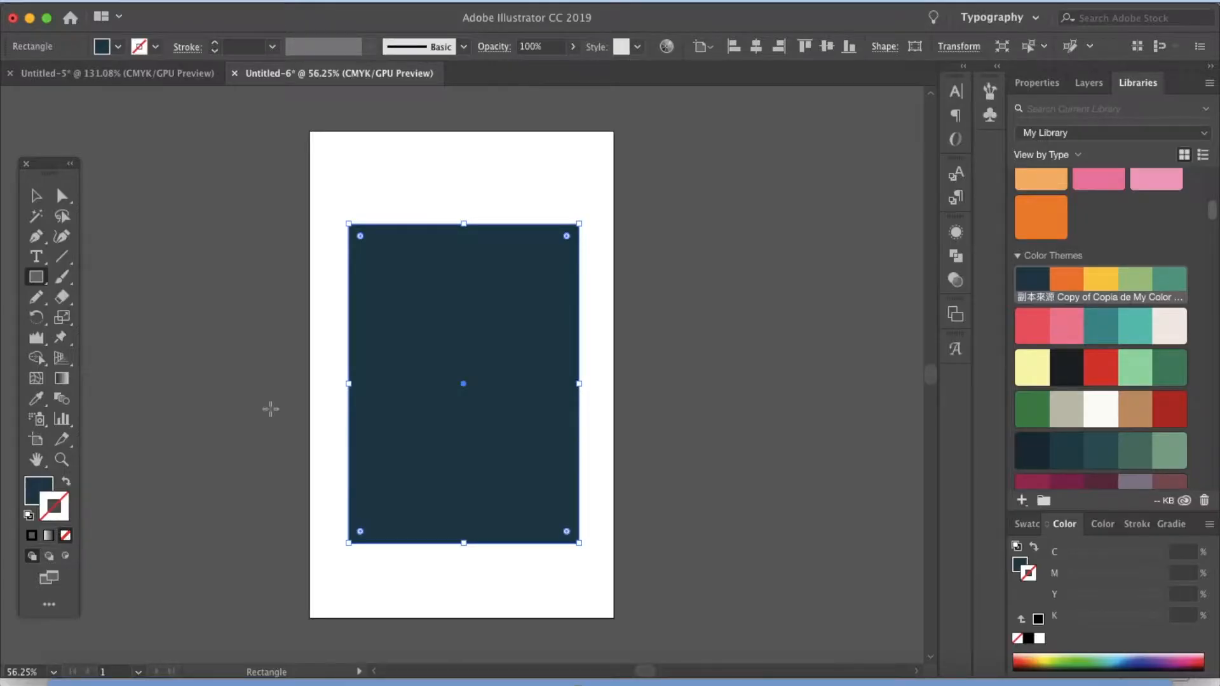
{"action": "mouse_move", "coordinate": [350, 392]}
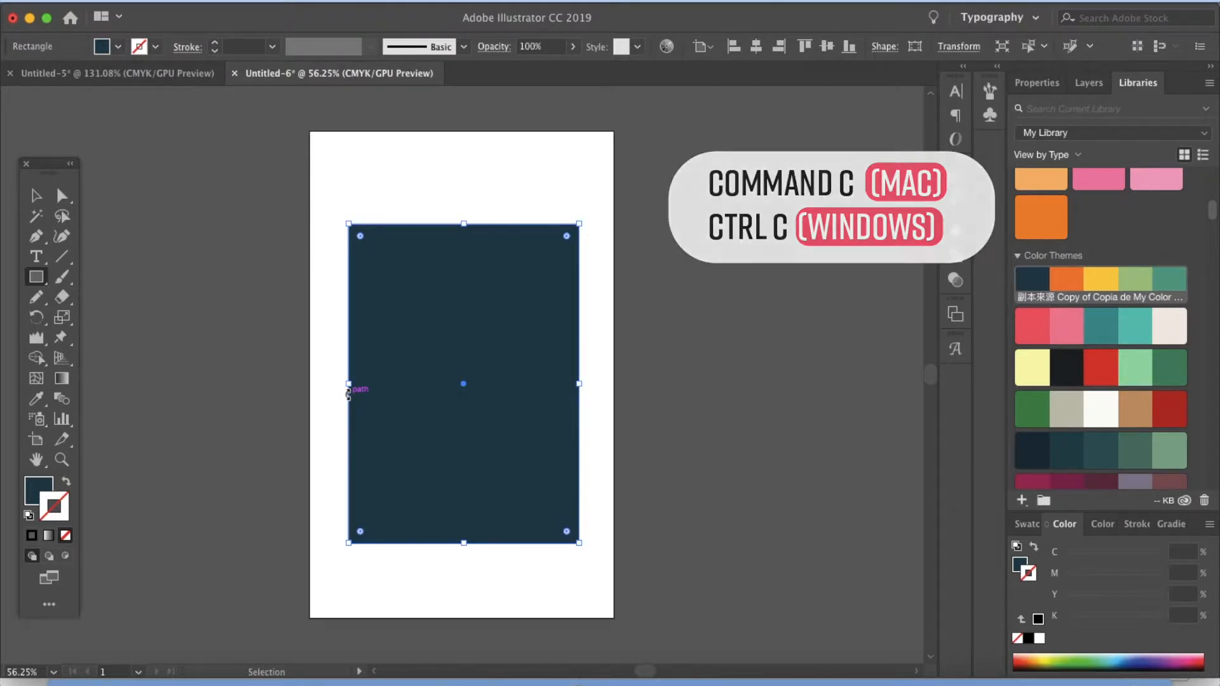
Paste a copy of the navy rectangle in front with Cmd+F.
{"action": "key", "text": "cmd+f"}
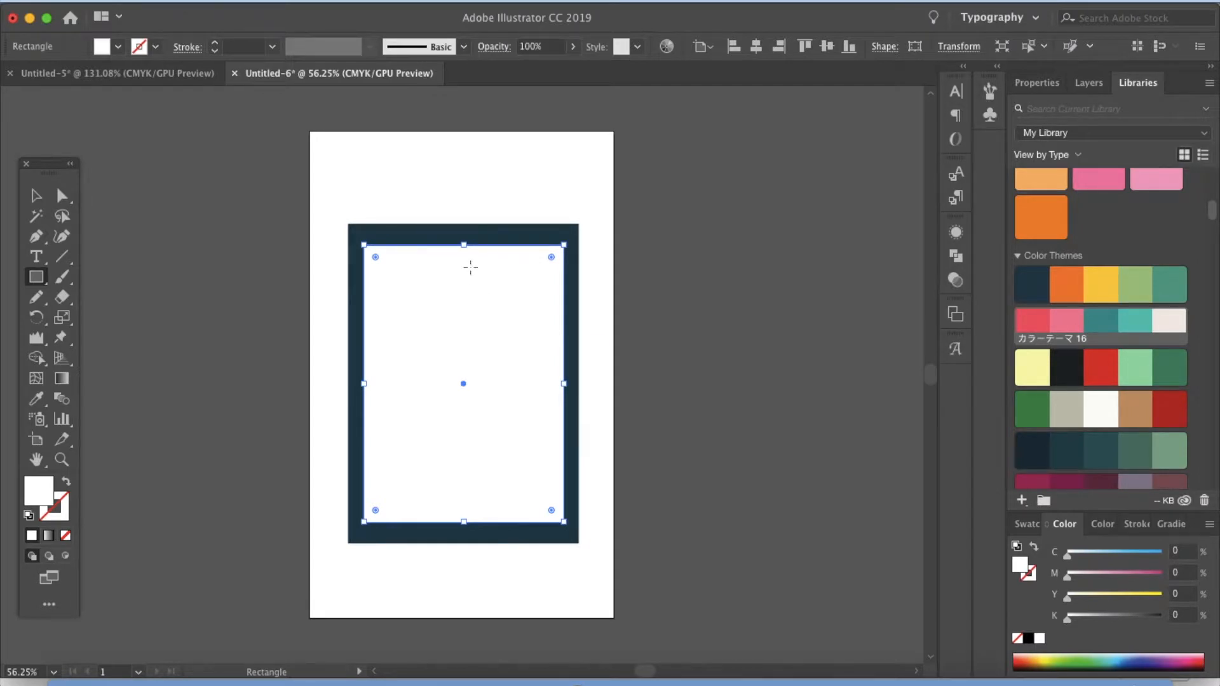
{"action": "mouse_move", "coordinate": [481, 320]}
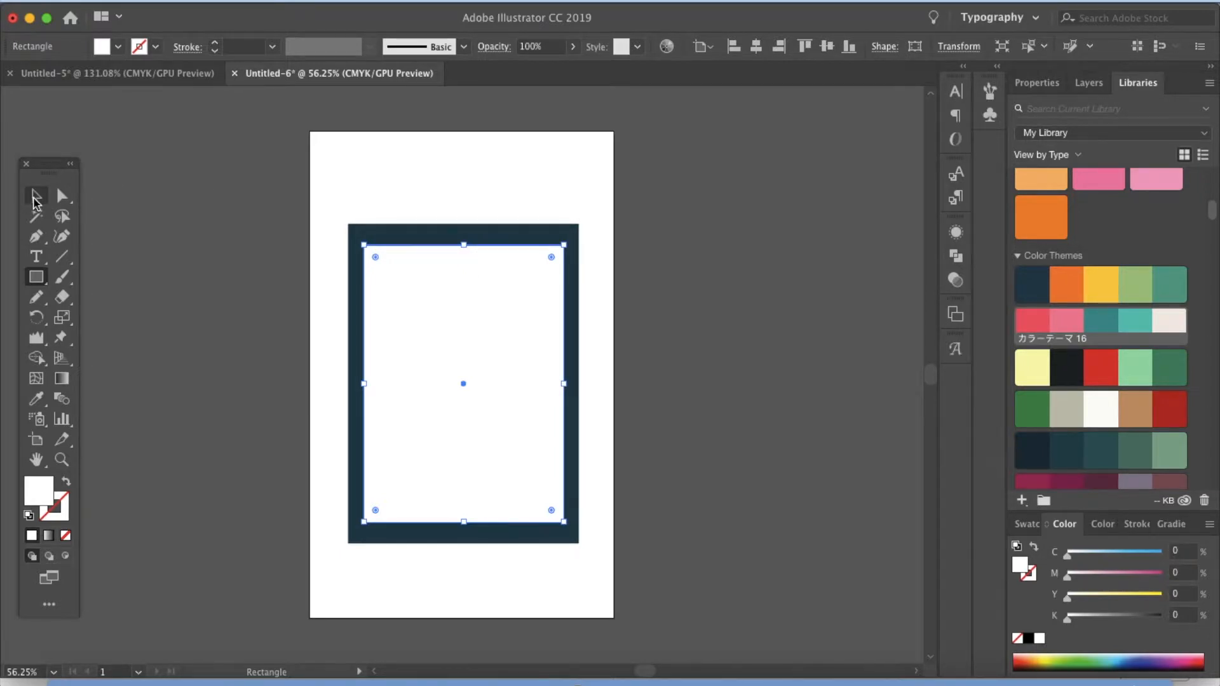
Switch to the Selection Tool to resize the white inner rectangle.
{"action": "left_click", "coordinate": [35, 195]}
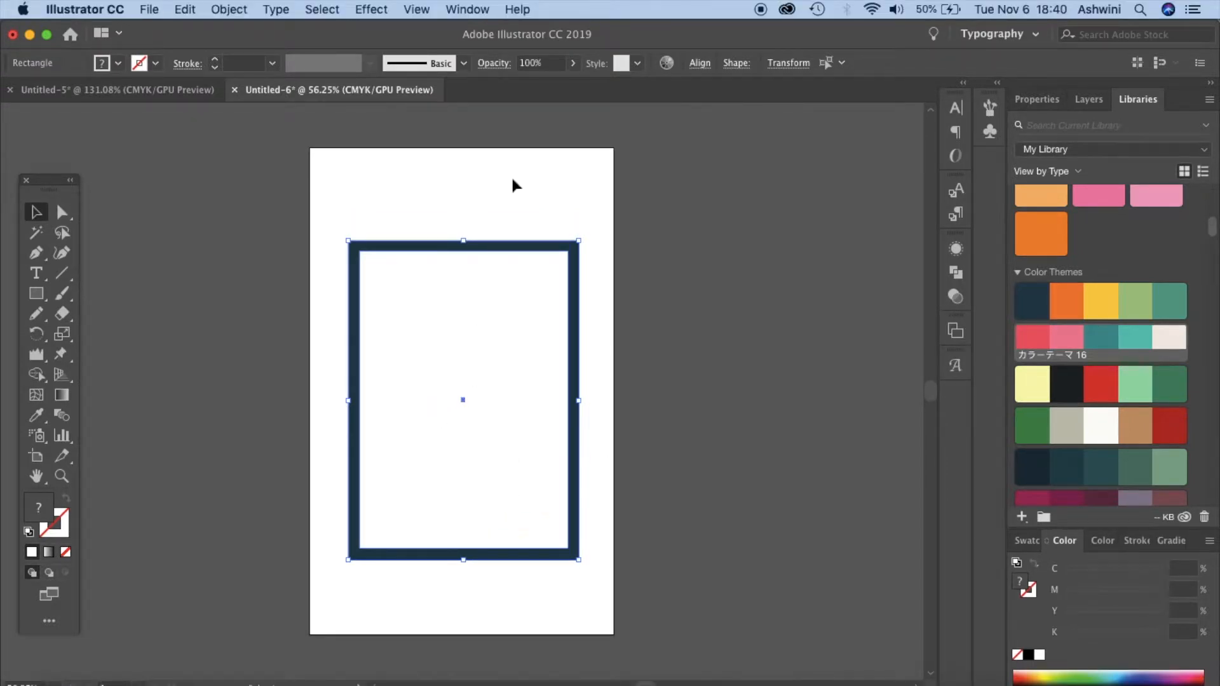
Open the Align panel and horizontally center the white and navy rectangles.
{"action": "left_click", "coordinate": [467, 9]}
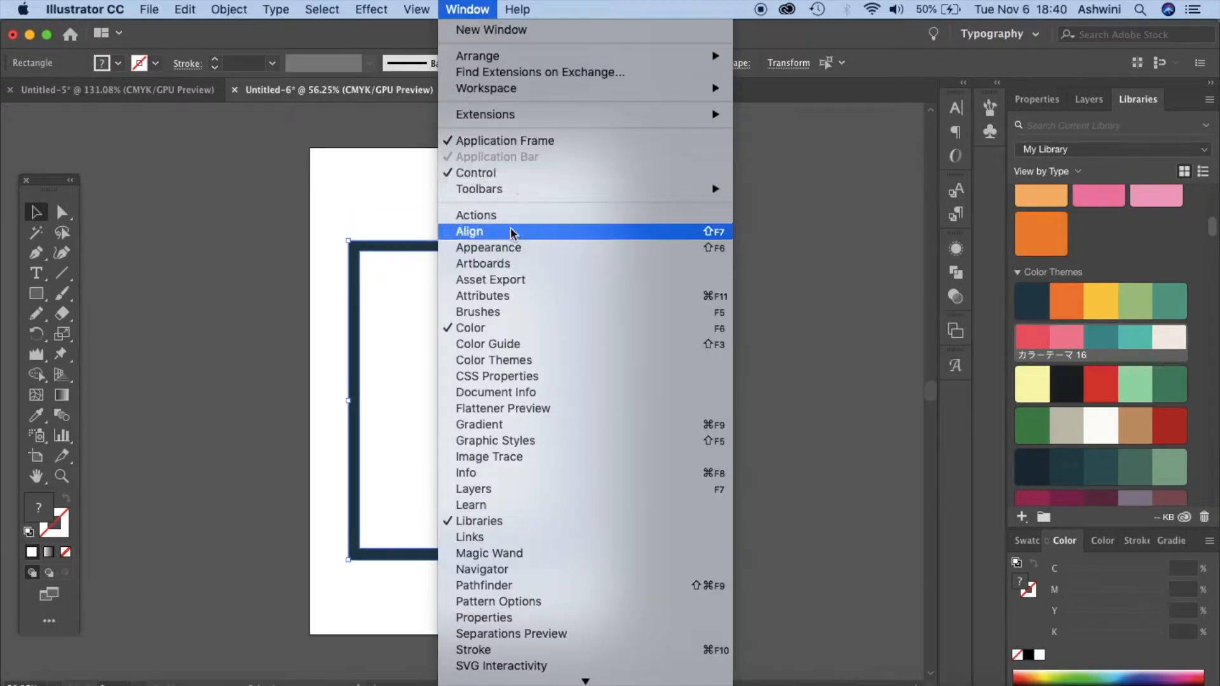
{"action": "left_click", "coordinate": [469, 231]}
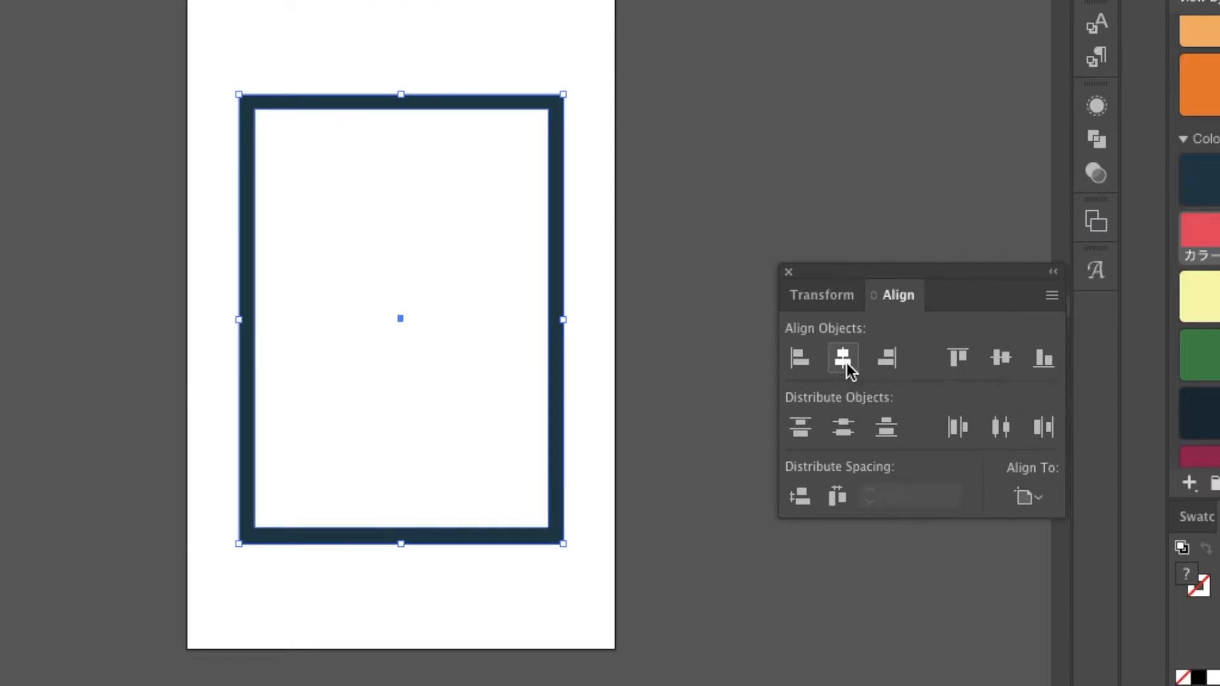
{"action": "left_click", "coordinate": [842, 358]}
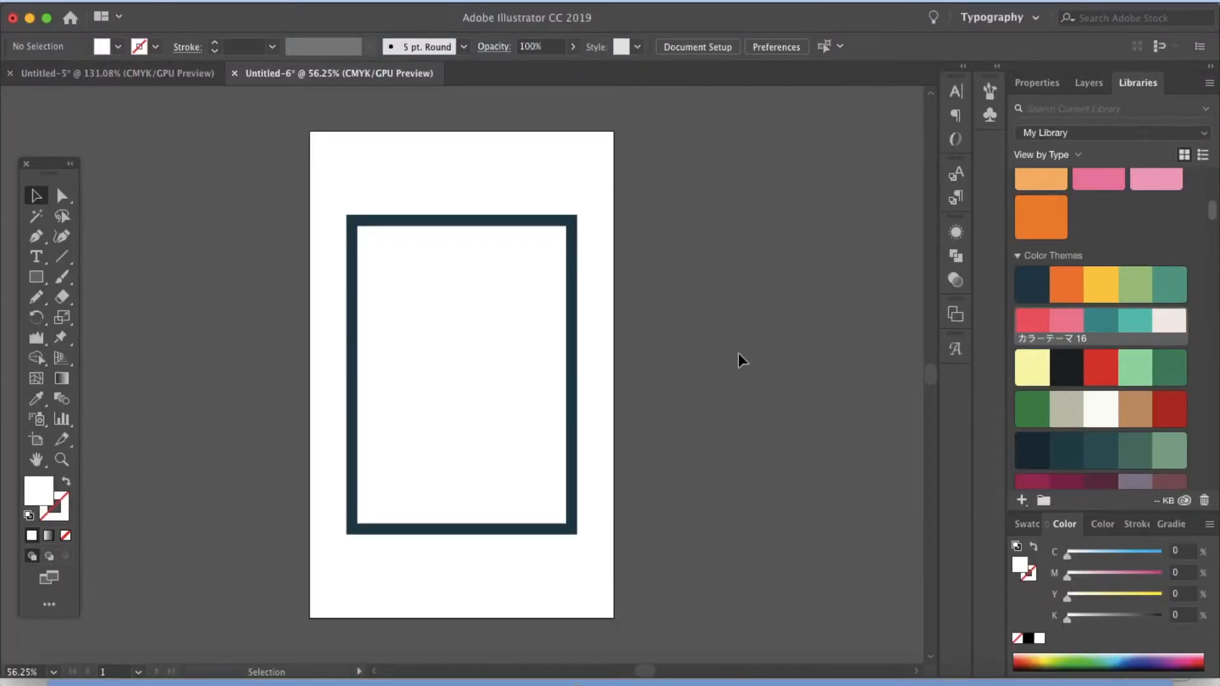
Draw a small rectangle just above the top edge of the navy frame.
{"action": "left_click", "coordinate": [35, 277]}
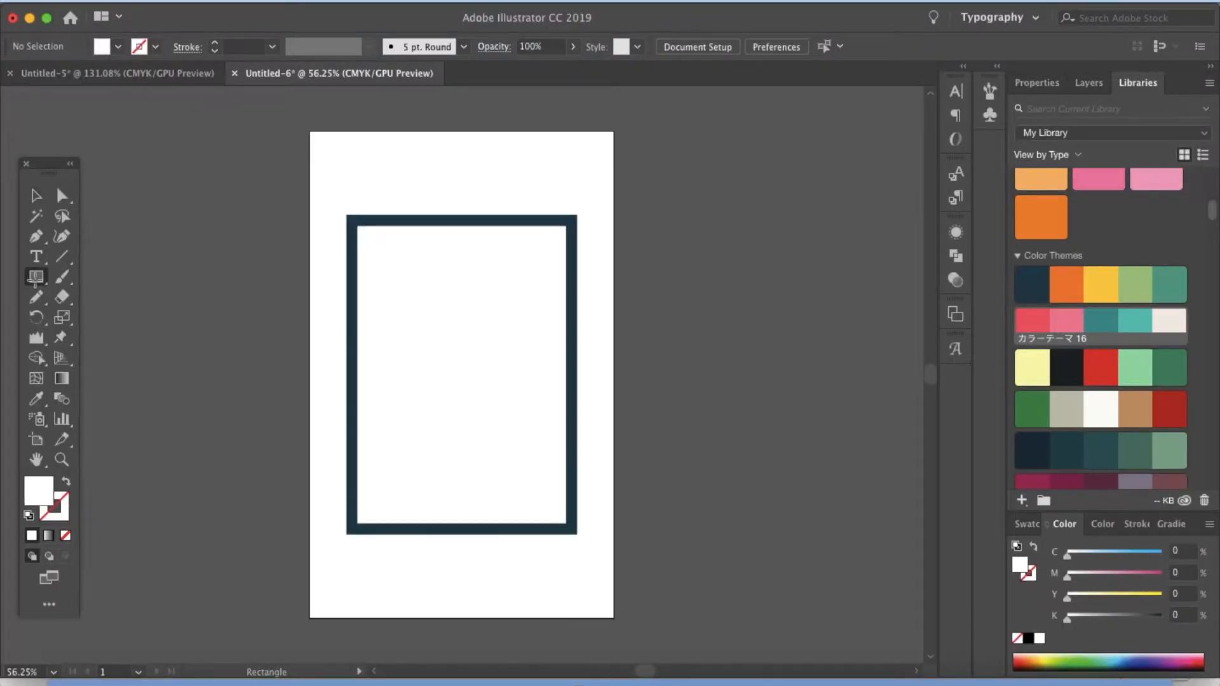
{"action": "left_click_drag", "start_coordinate": [401, 160], "coordinate": [502, 201]}
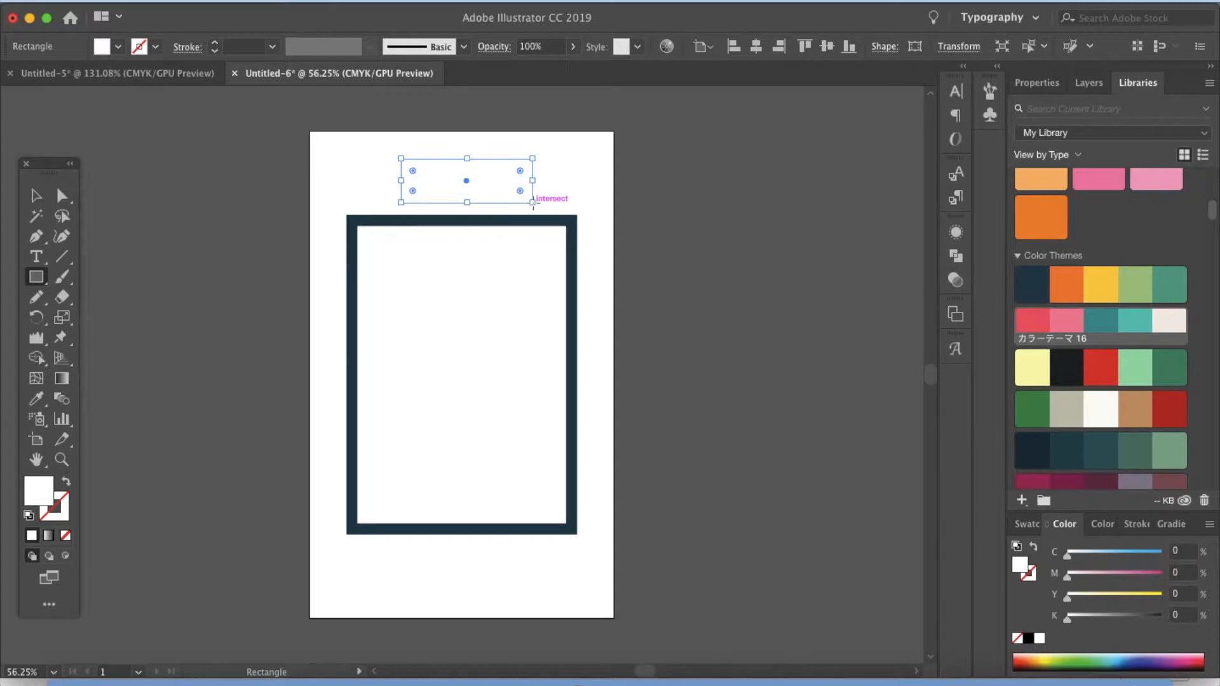
{"action": "mouse_move", "coordinate": [828, 248]}
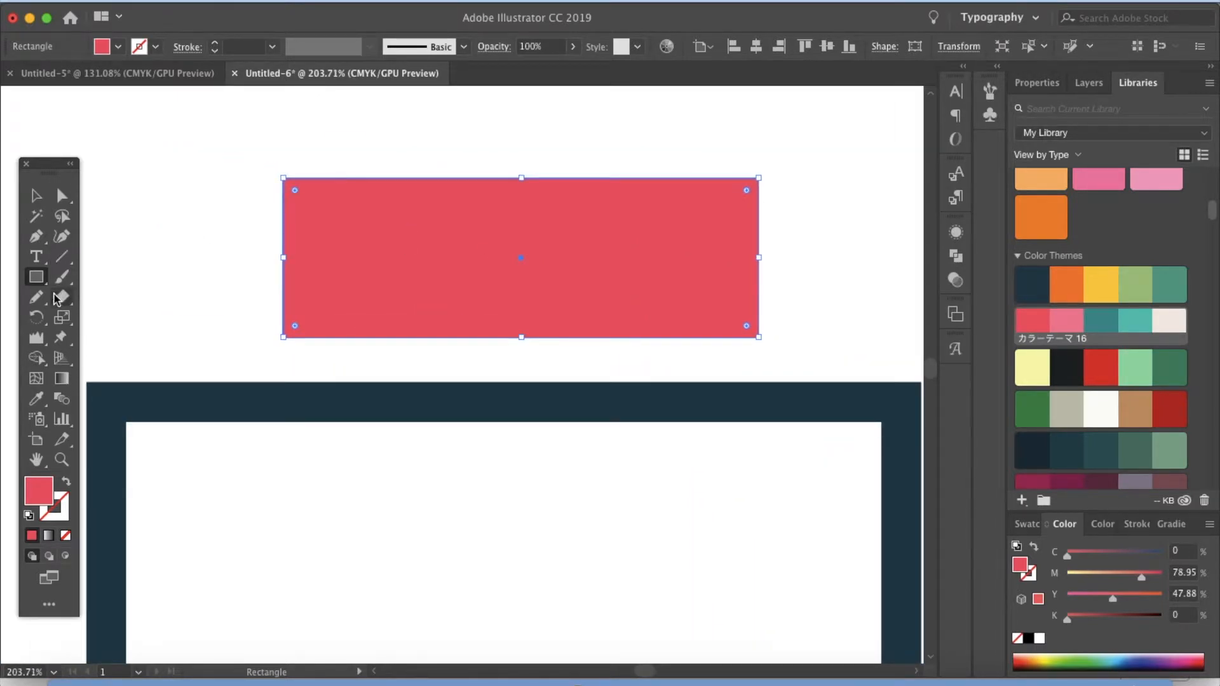
Pick the Pencil Tool from the freehand drawing tools.
{"action": "left_click", "coordinate": [36, 297]}
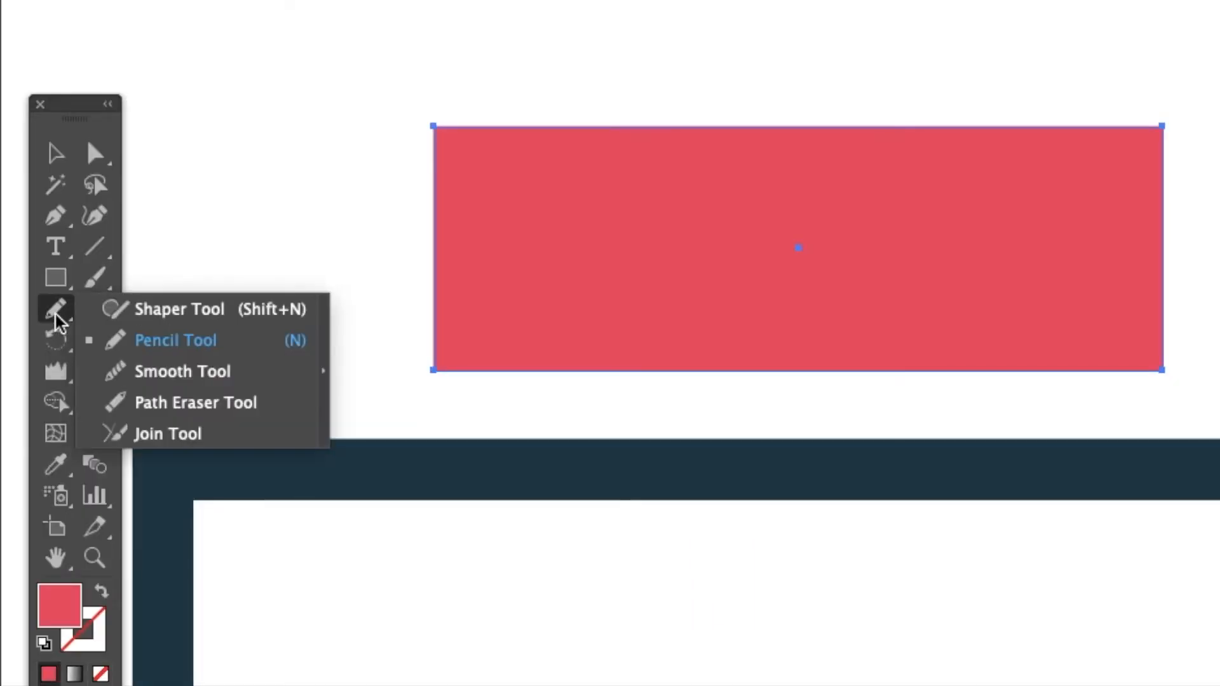
{"action": "left_click", "coordinate": [176, 340]}
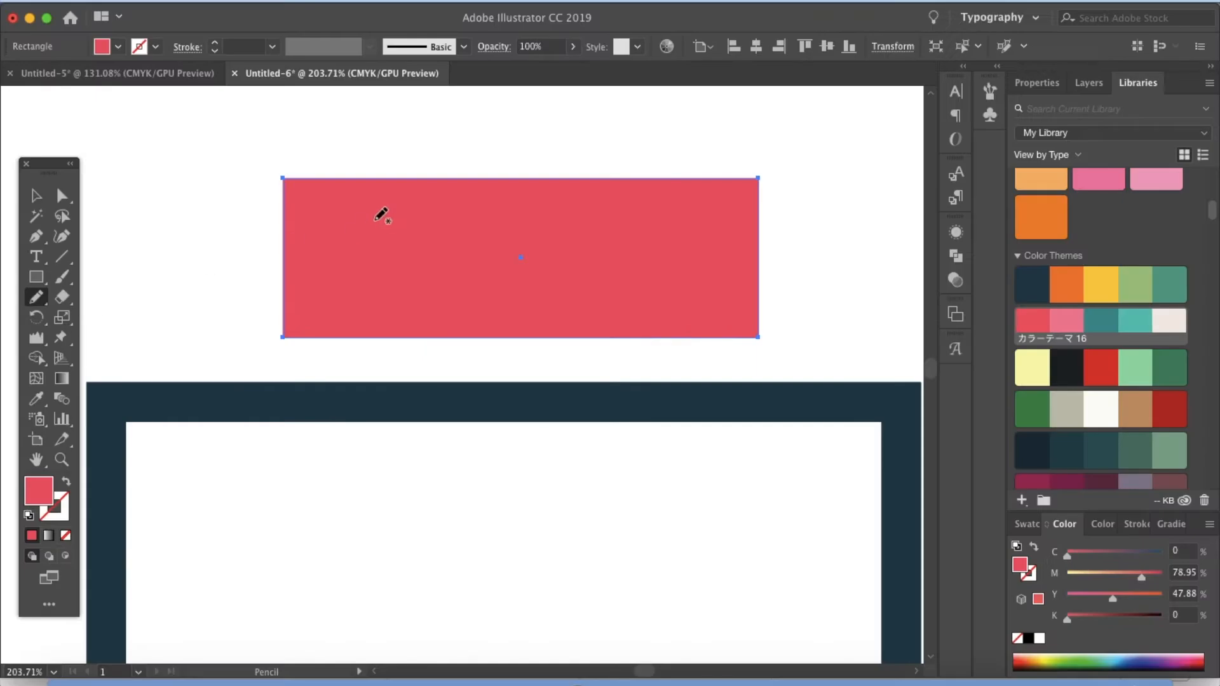
{"action": "mouse_move", "coordinate": [430, 302]}
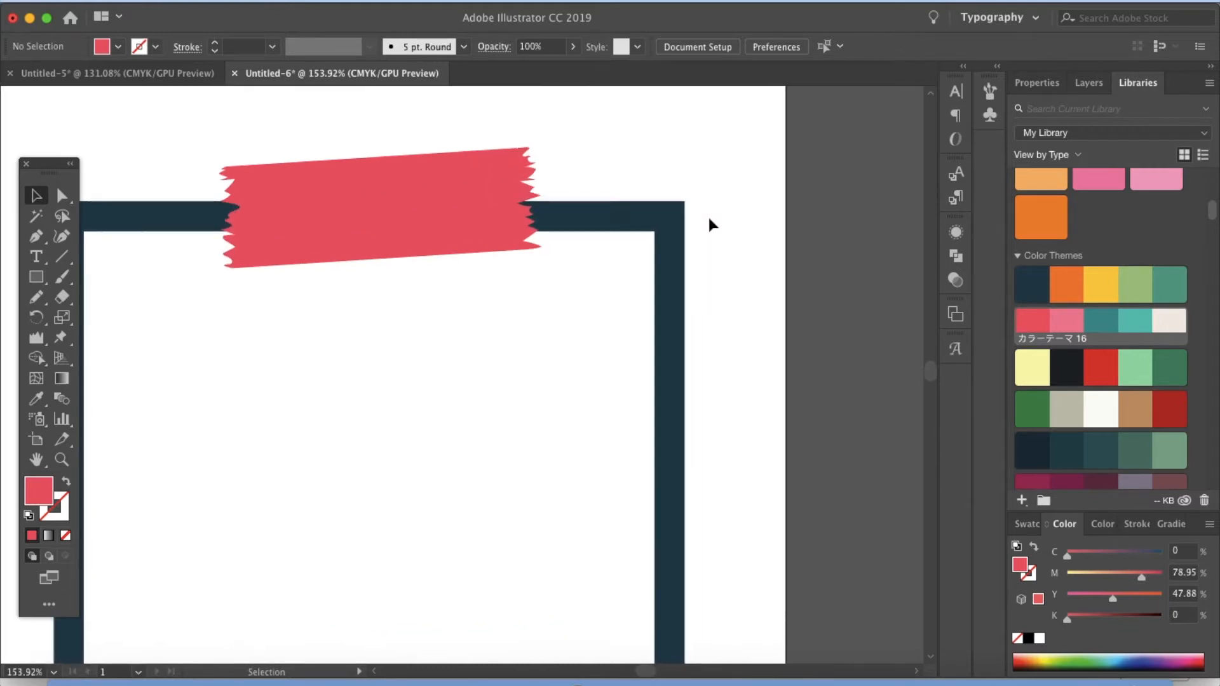
Select the pink tape strip and open the Window menu for transparency.
{"action": "left_click", "coordinate": [381, 206]}
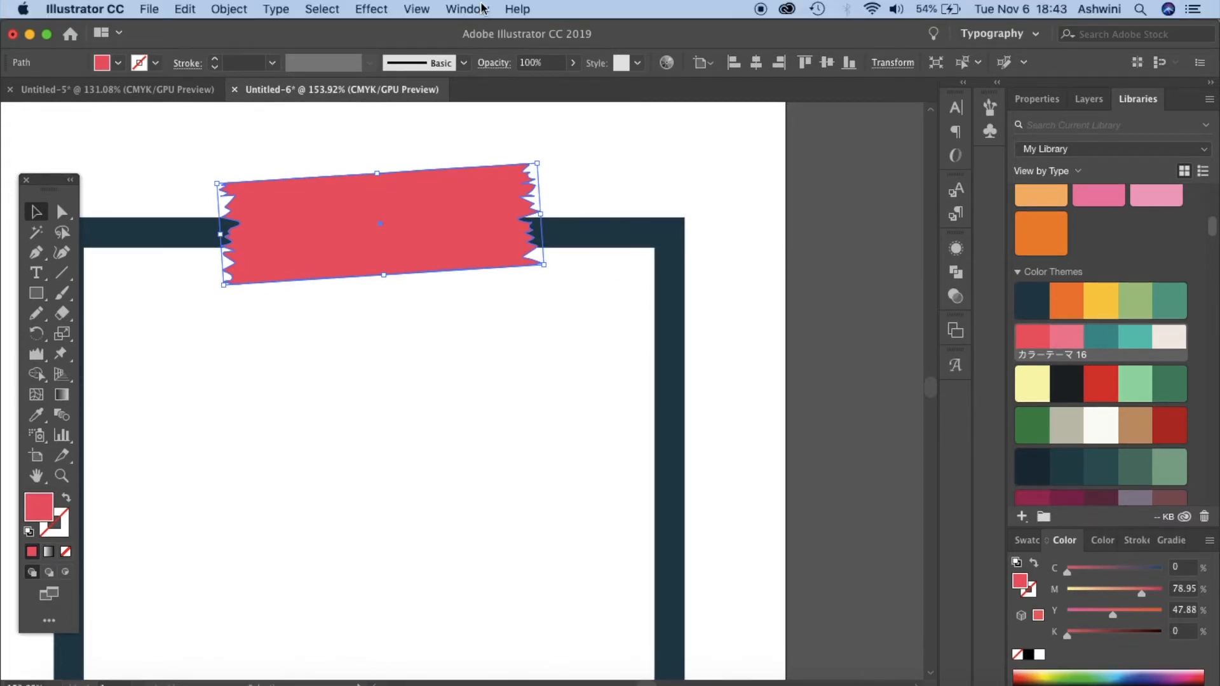
{"action": "left_click", "coordinate": [467, 8]}
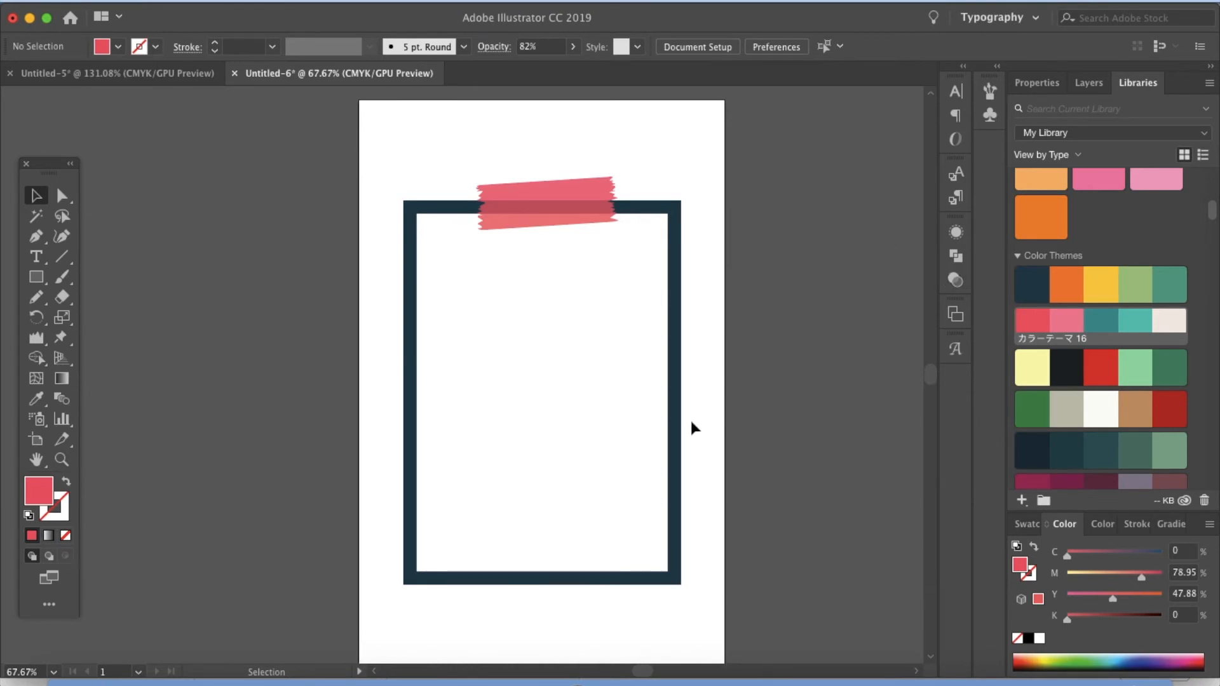
{"action": "mouse_move", "coordinate": [688, 424]}
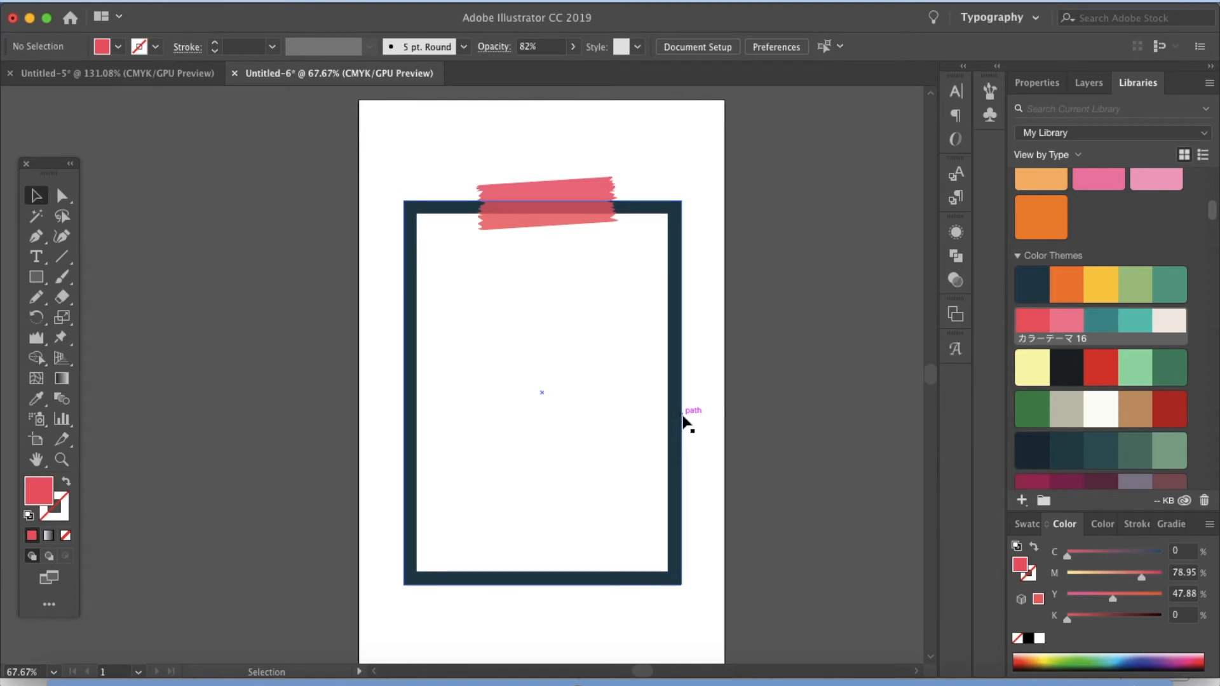
{"action": "mouse_move", "coordinate": [686, 427]}
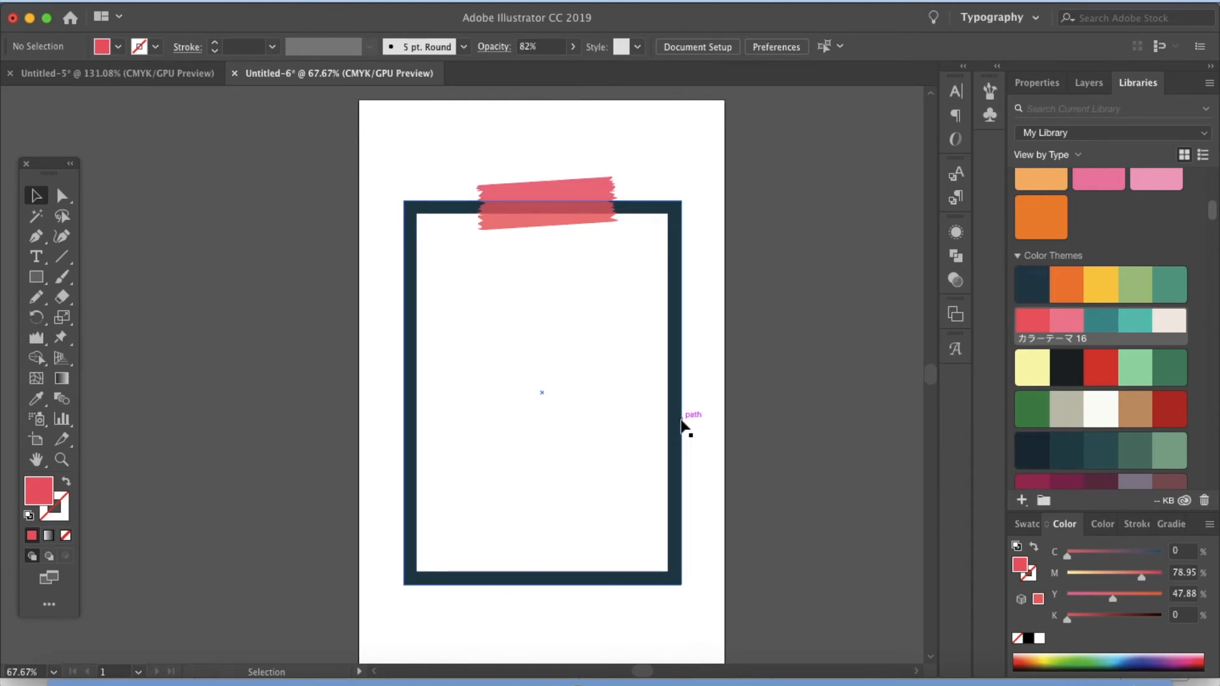
Give the navy frame an Overlay 75%, 0.05 in outer glow, then deselect.
{"action": "left_click", "coordinate": [681, 409]}
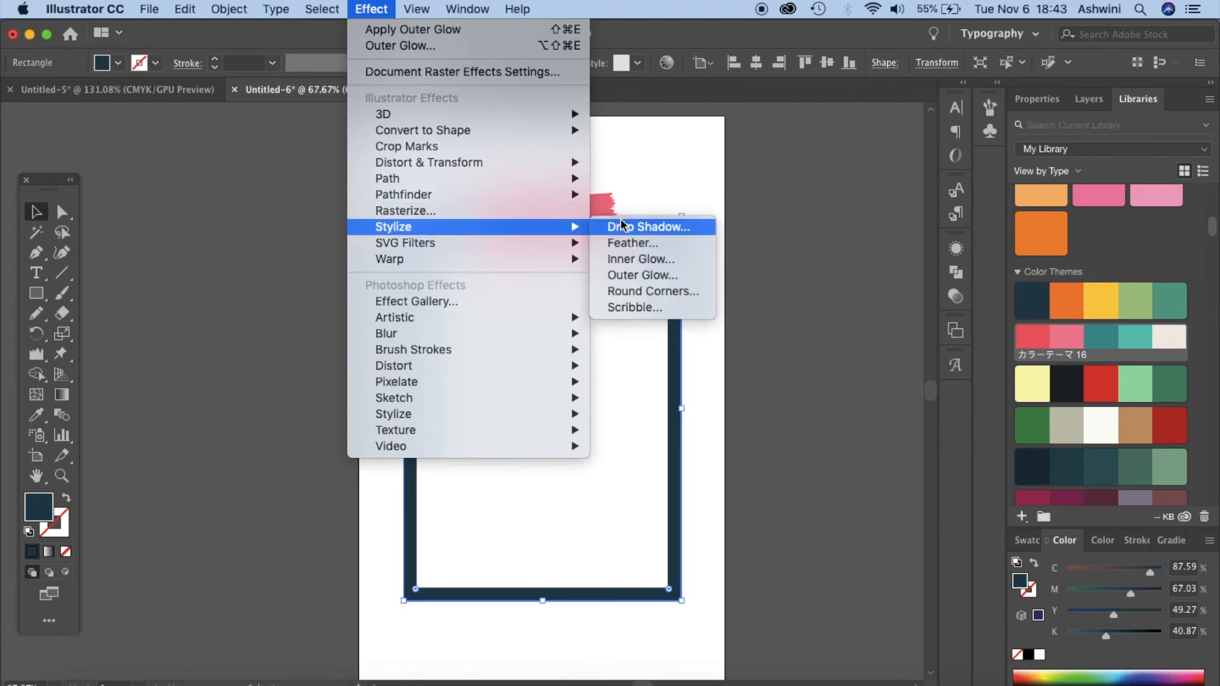
{"action": "left_click", "coordinate": [642, 275]}
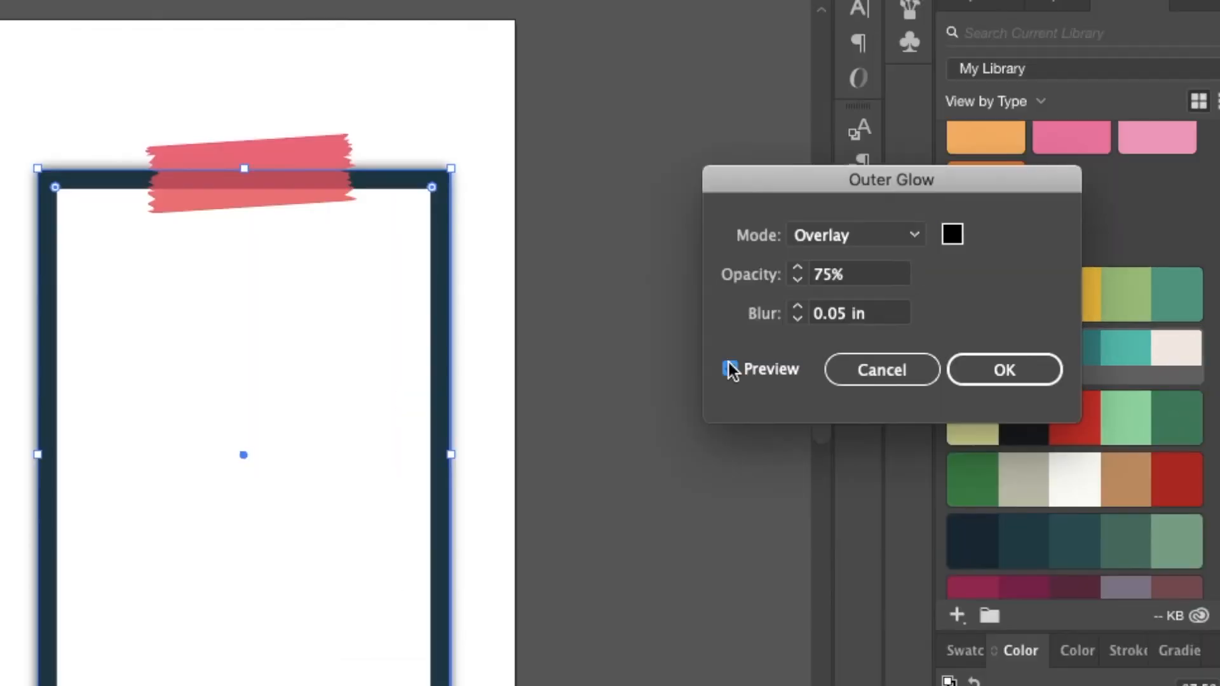
{"action": "left_click", "coordinate": [730, 367]}
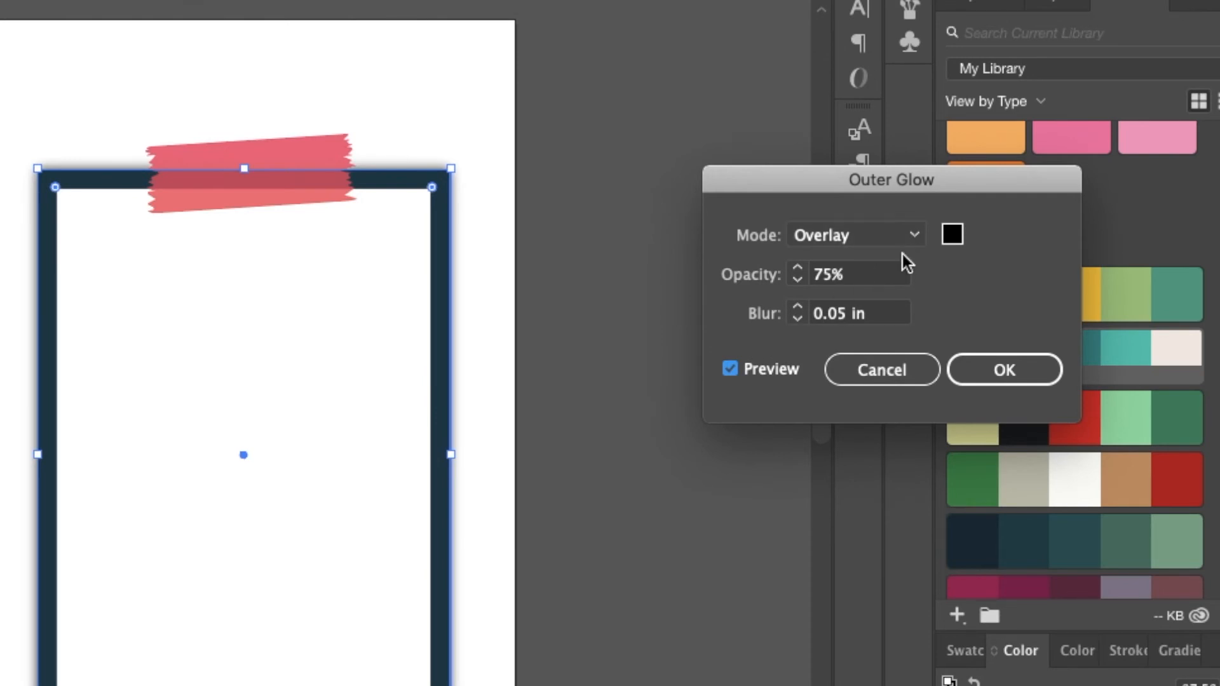
{"action": "mouse_move", "coordinate": [839, 330]}
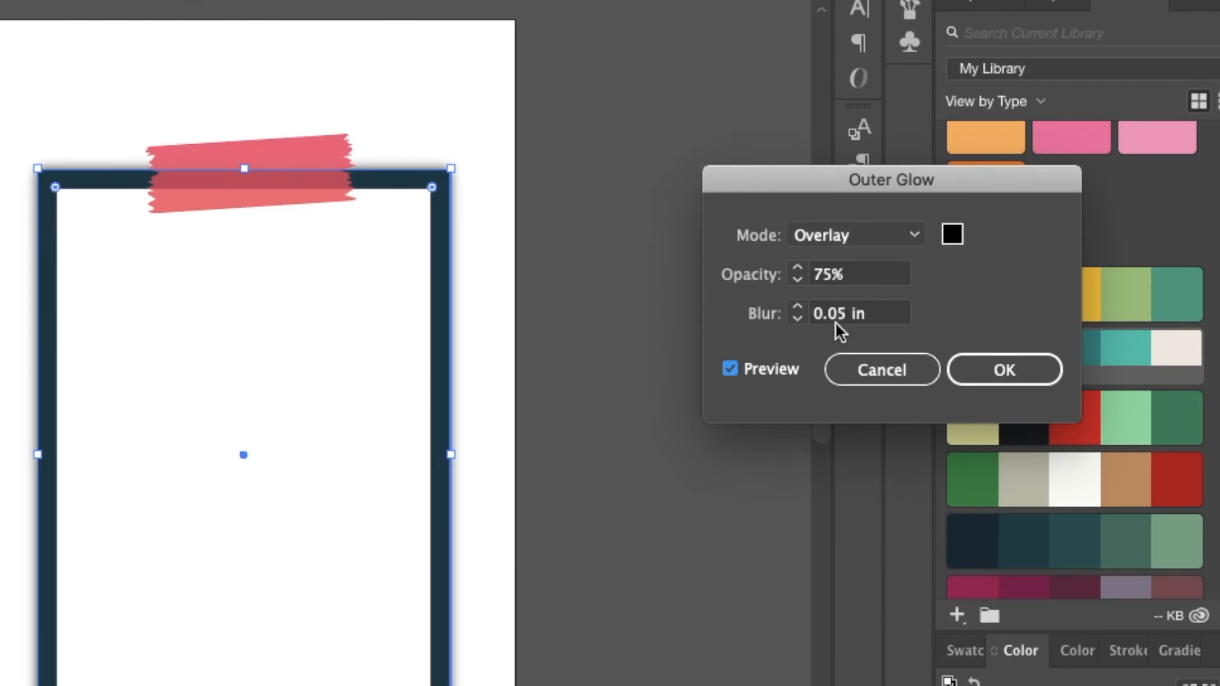
{"action": "mouse_move", "coordinate": [960, 255]}
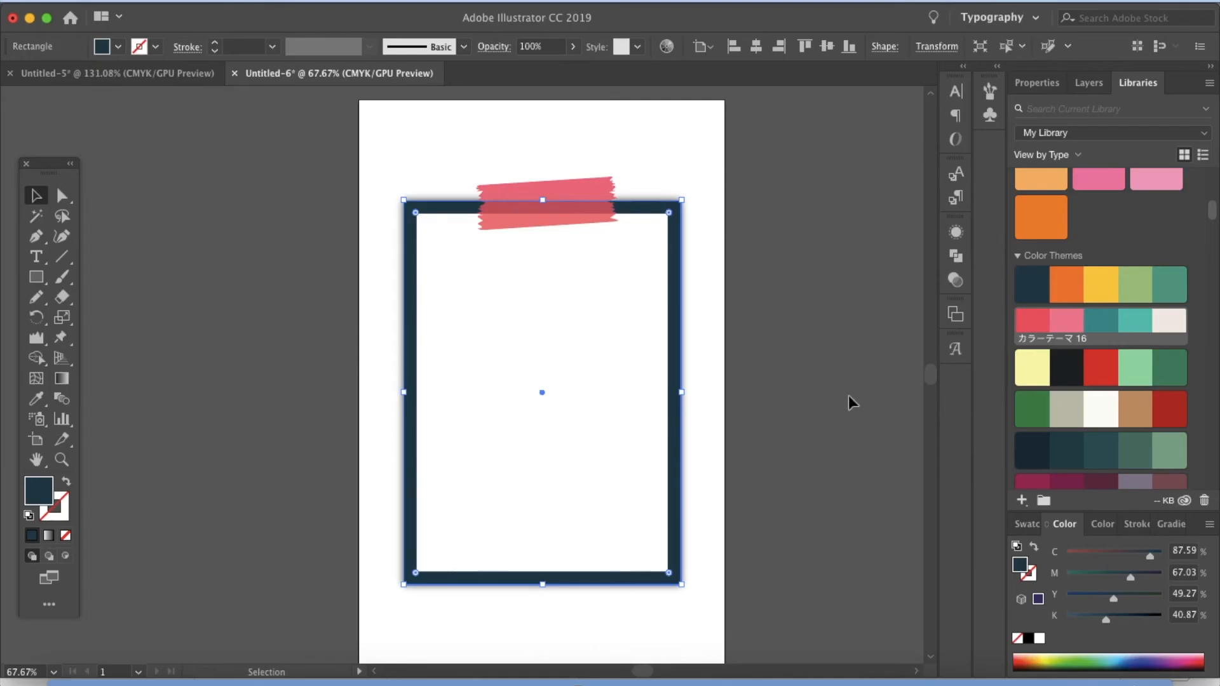
{"action": "left_click", "coordinate": [849, 408]}
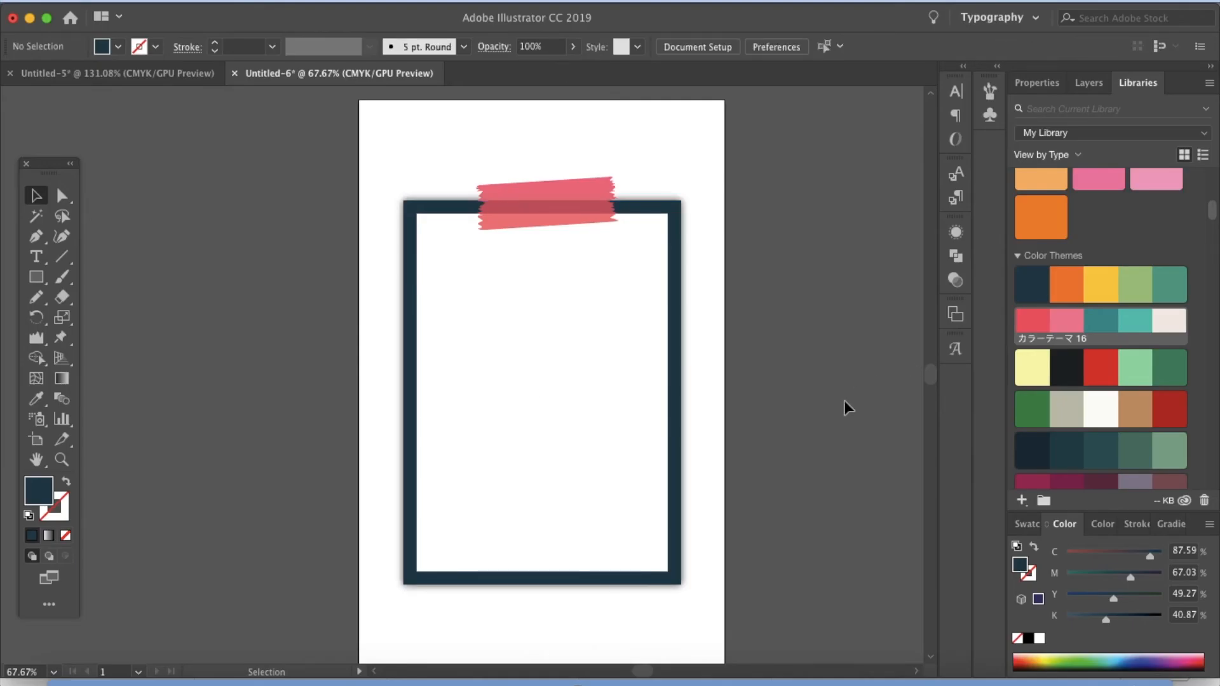